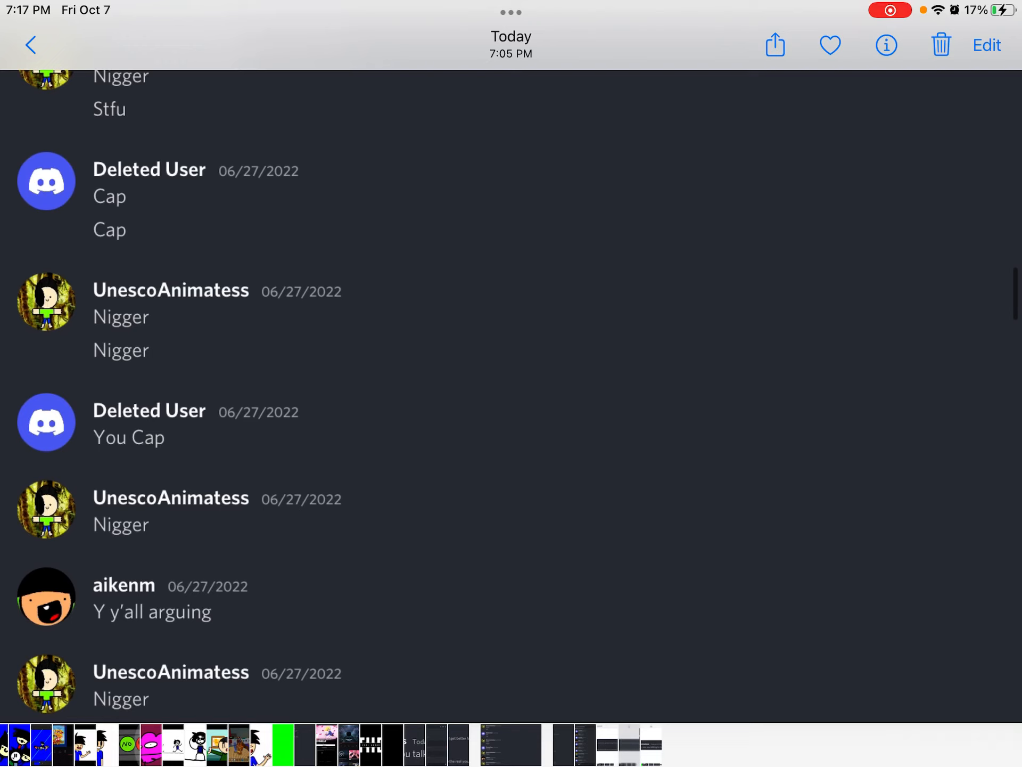
pyautogui.scroll(-3)
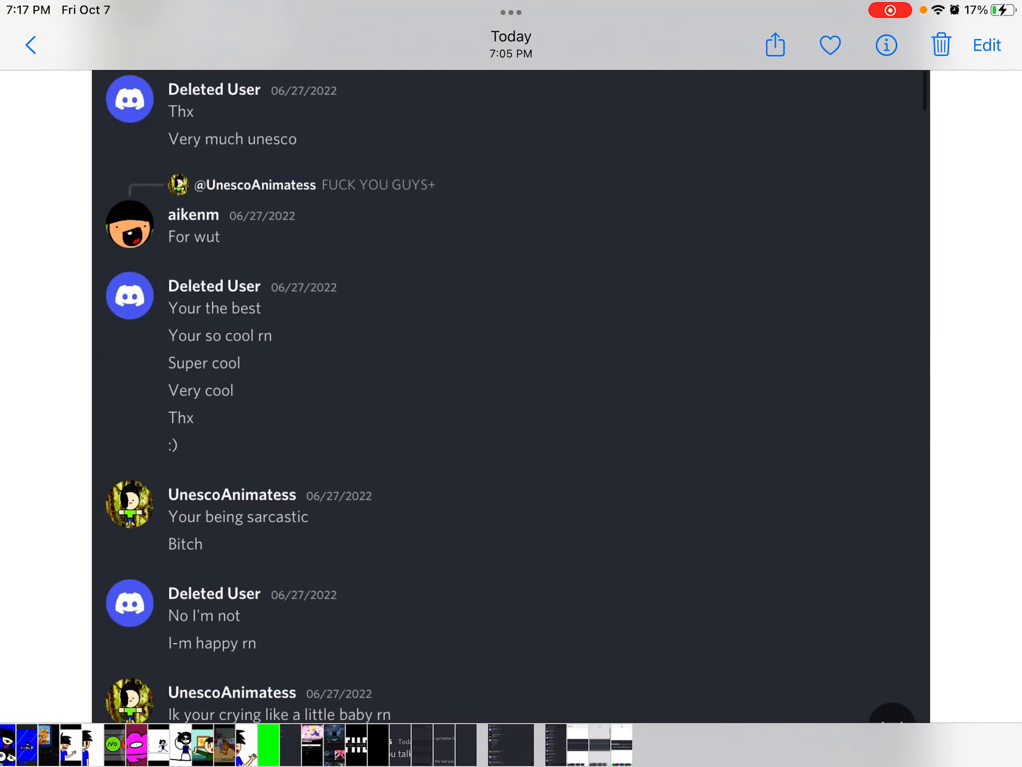